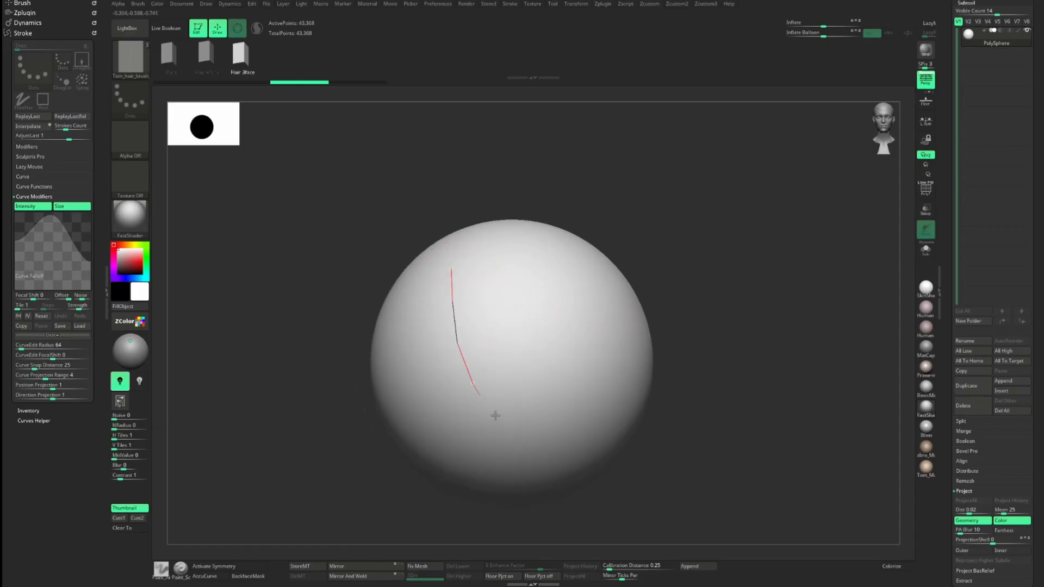
Step: Draw a curve hair stroke down the head and switch Blender's viewport shading mode
drag(453, 266, 479, 426)
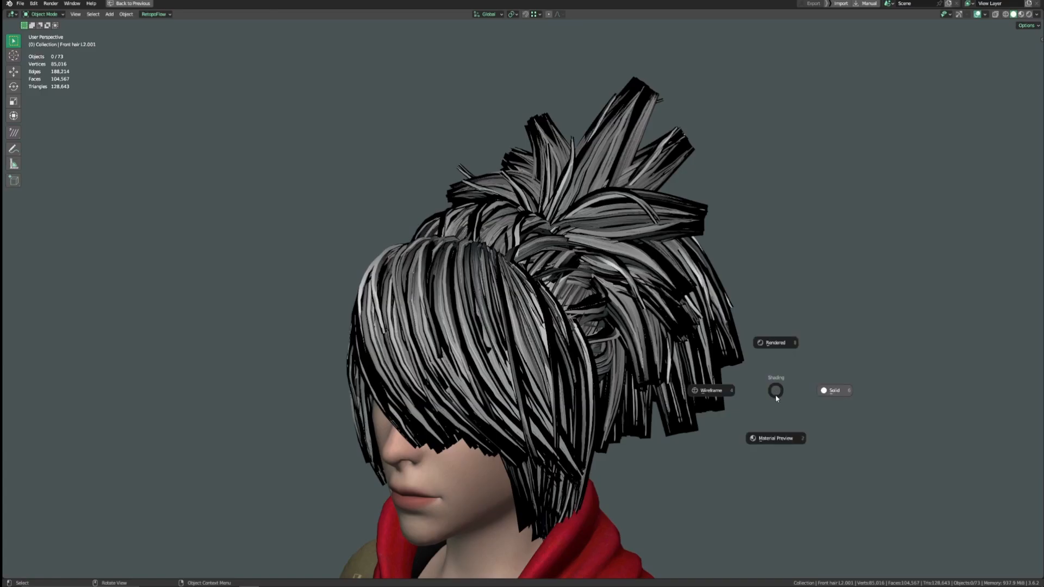
click(775, 343)
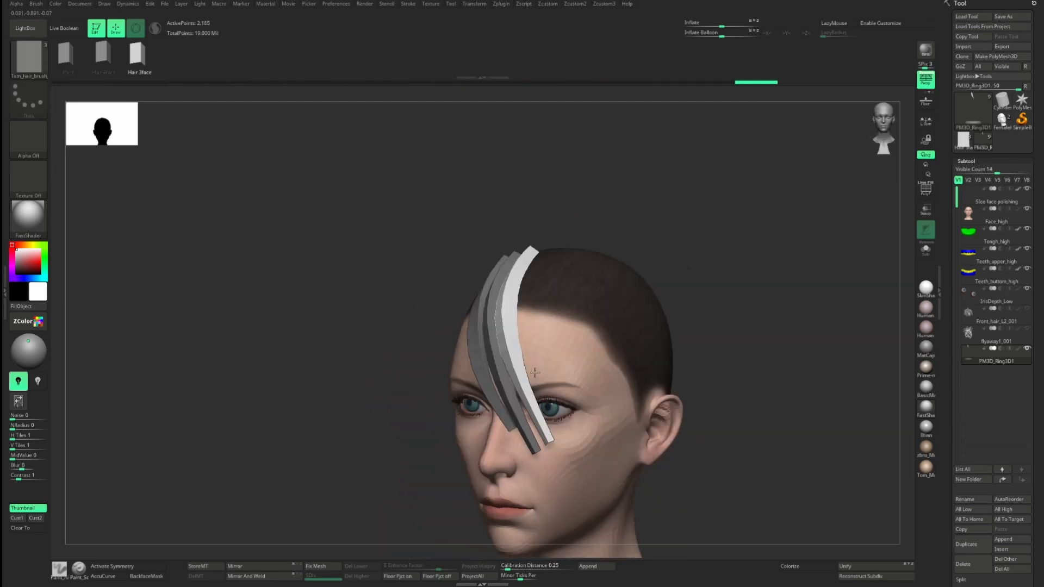
Step: Draw another curved hair strip down across the forehead
drag(533, 373, 546, 433)
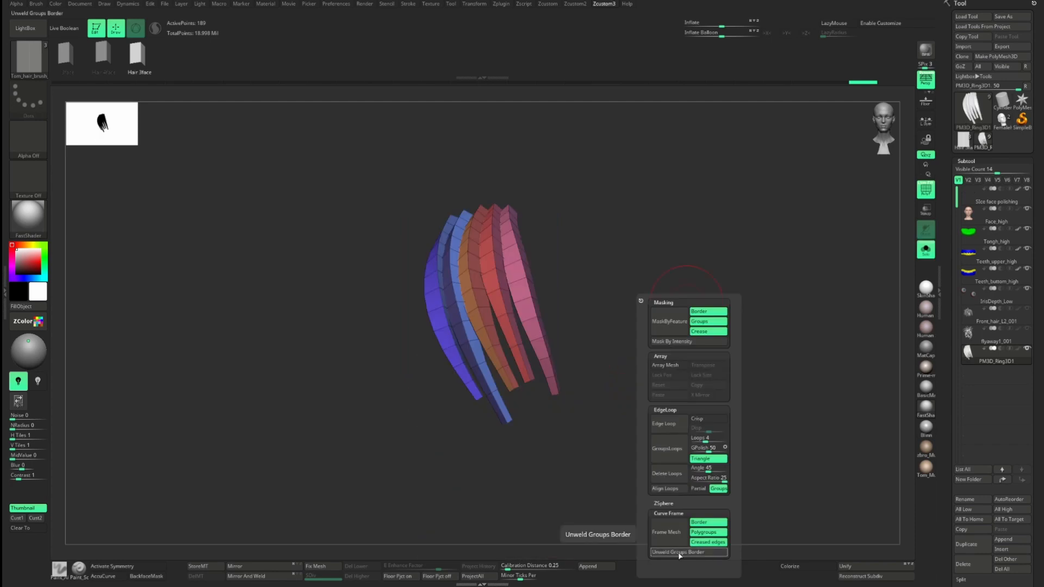
Step: Apply Unweld Groups Border to split the isolated strips by polygroup
click(688, 553)
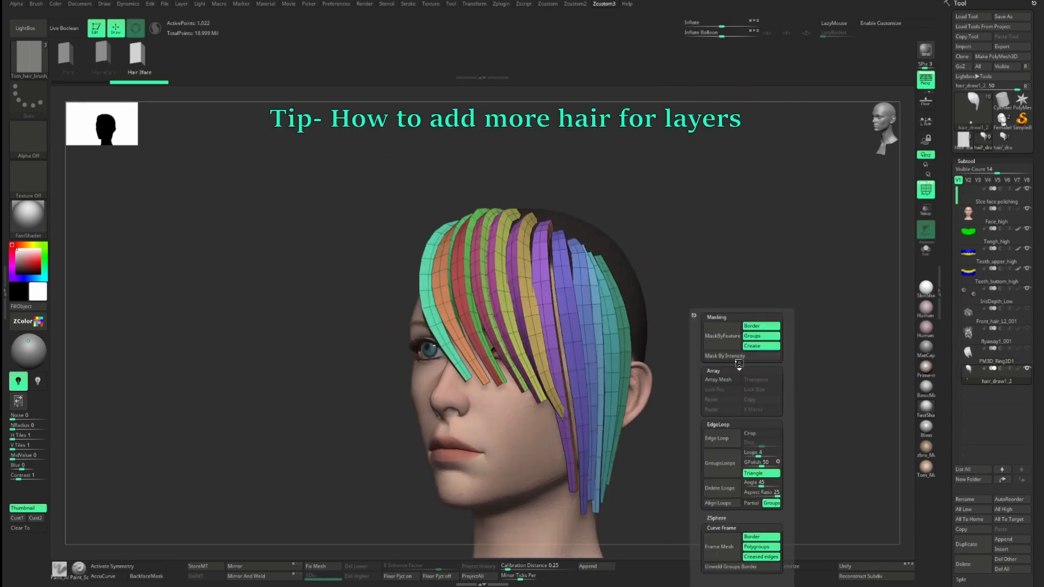
Step: Frame Mesh by polygroups to create border curves, then draw a new strip along one
click(761, 537)
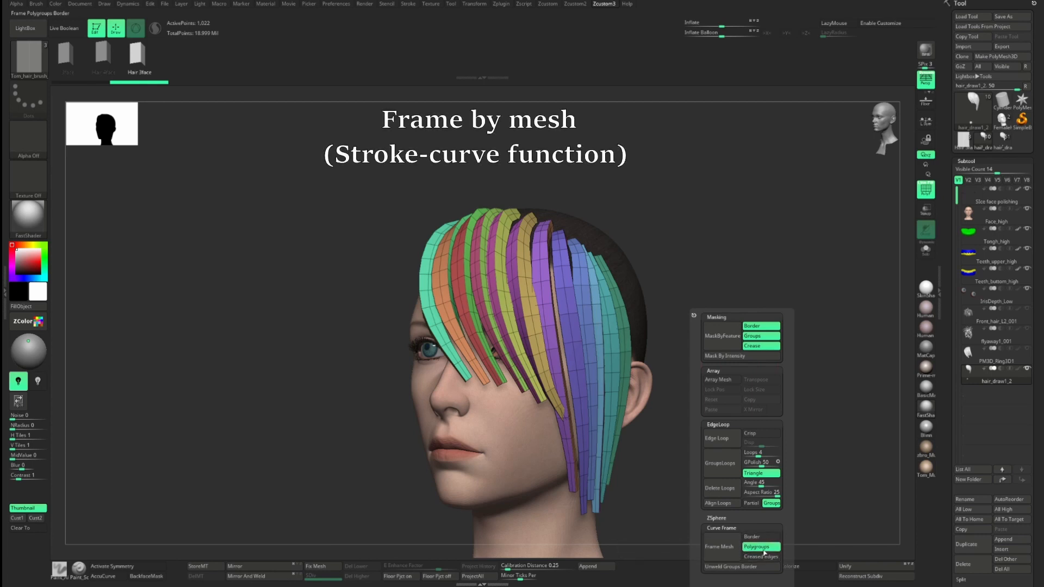
click(719, 547)
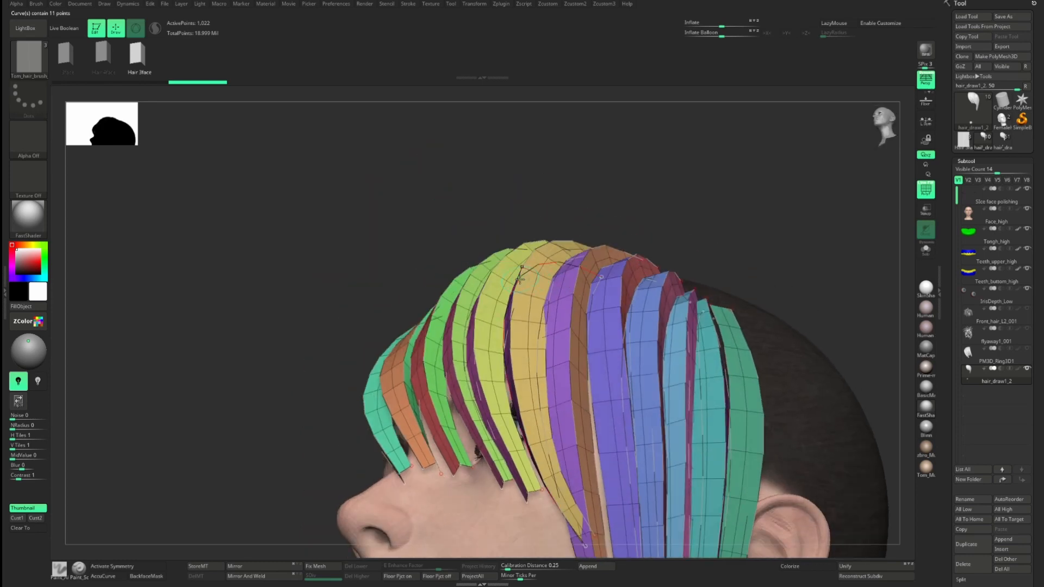
drag(519, 280, 723, 307)
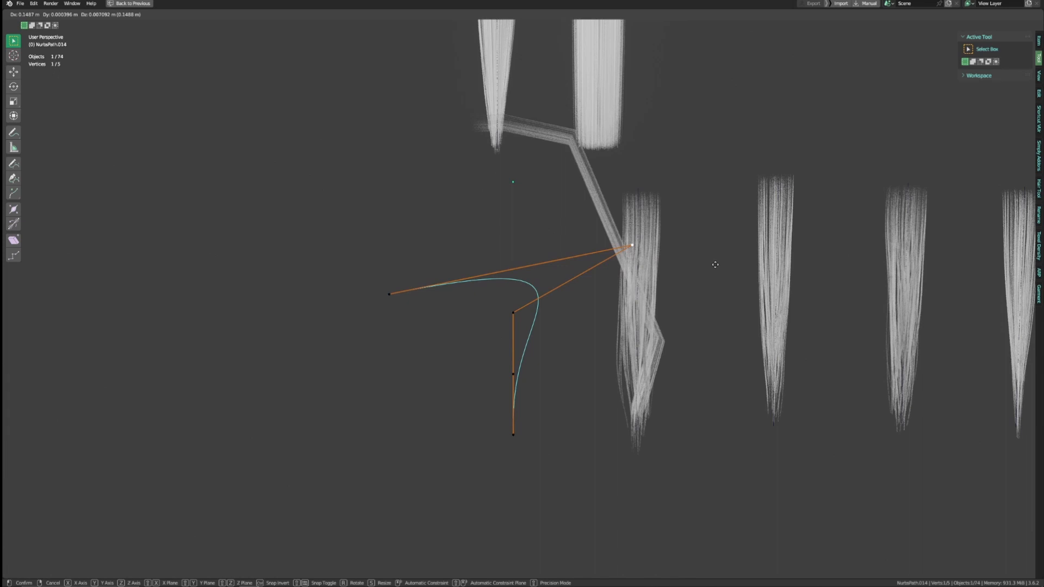
Step: Drag the NURBS path's end control point down and outward to reshape the curve
drag(513, 434, 581, 497)
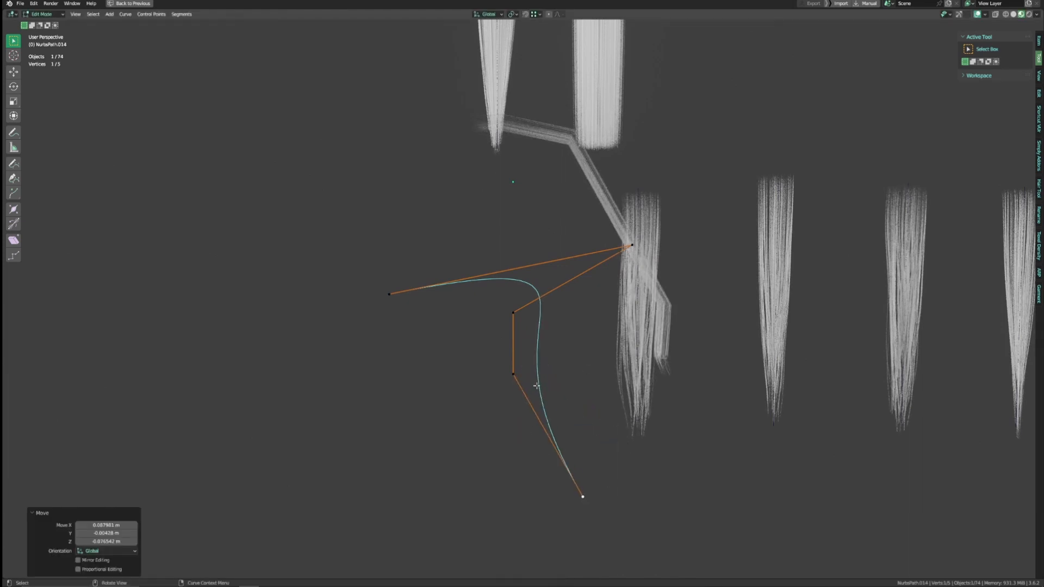
drag(536, 386, 618, 407)
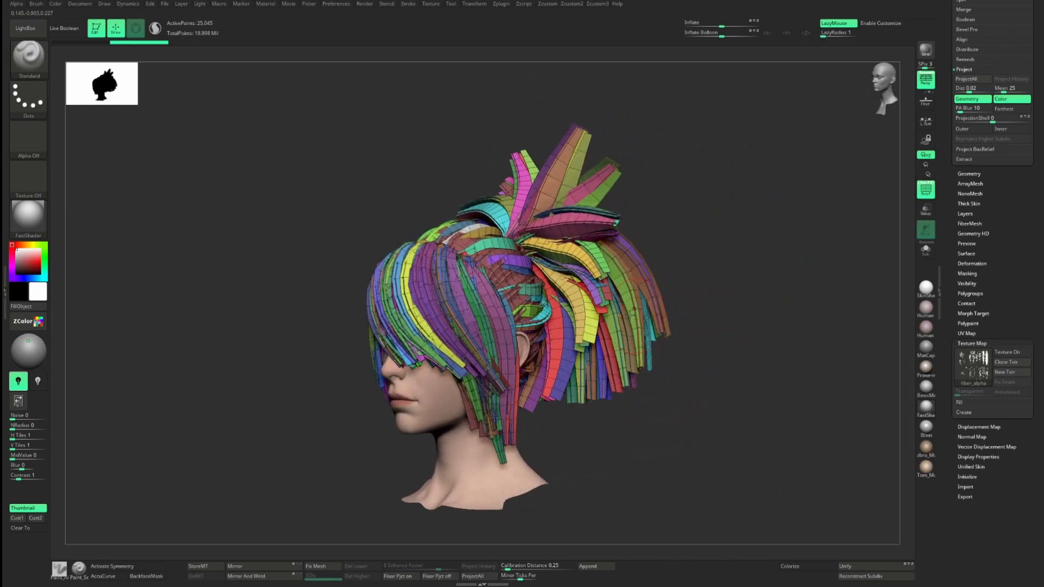
drag(466, 299, 692, 297)
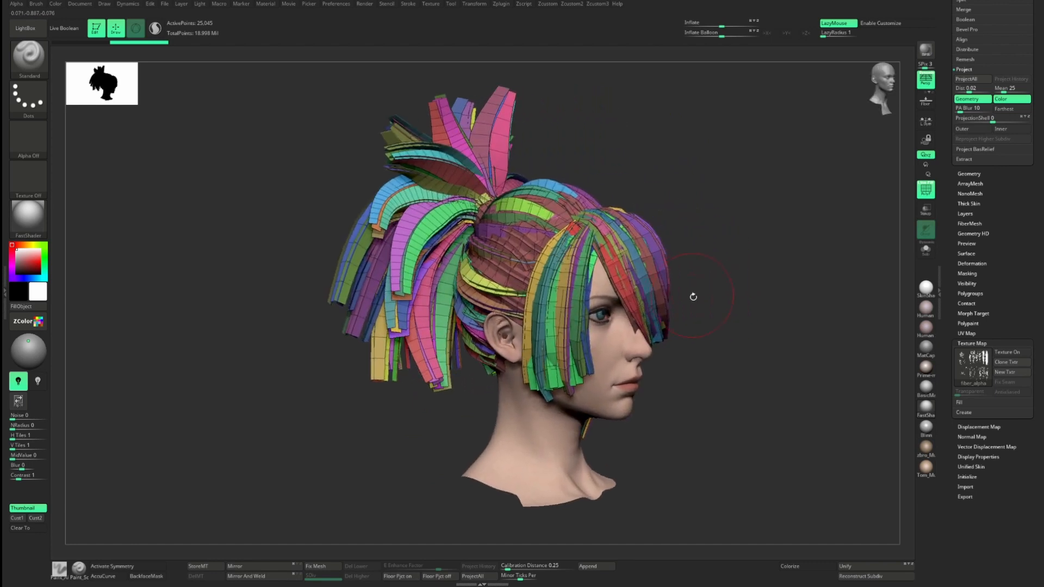
drag(692, 296, 626, 343)
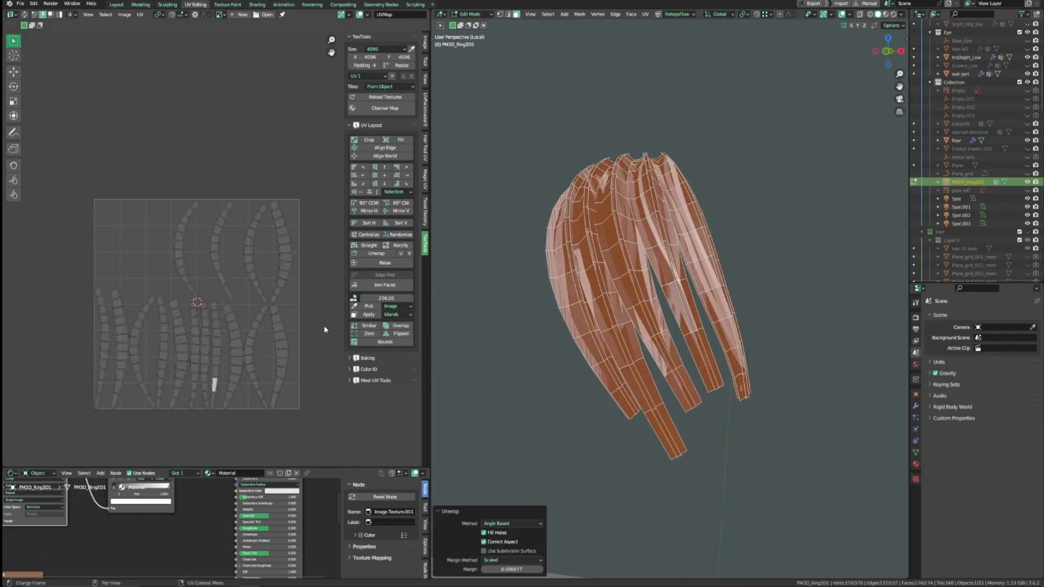
Step: Select all curved UV islands and straighten them with TexTools Rectify
click(398, 245)
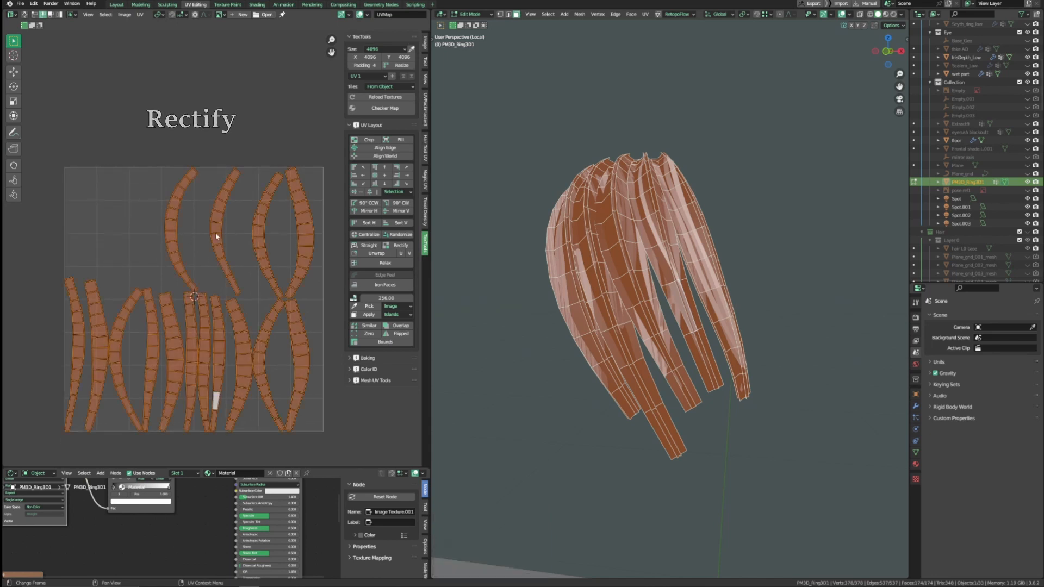
click(400, 245)
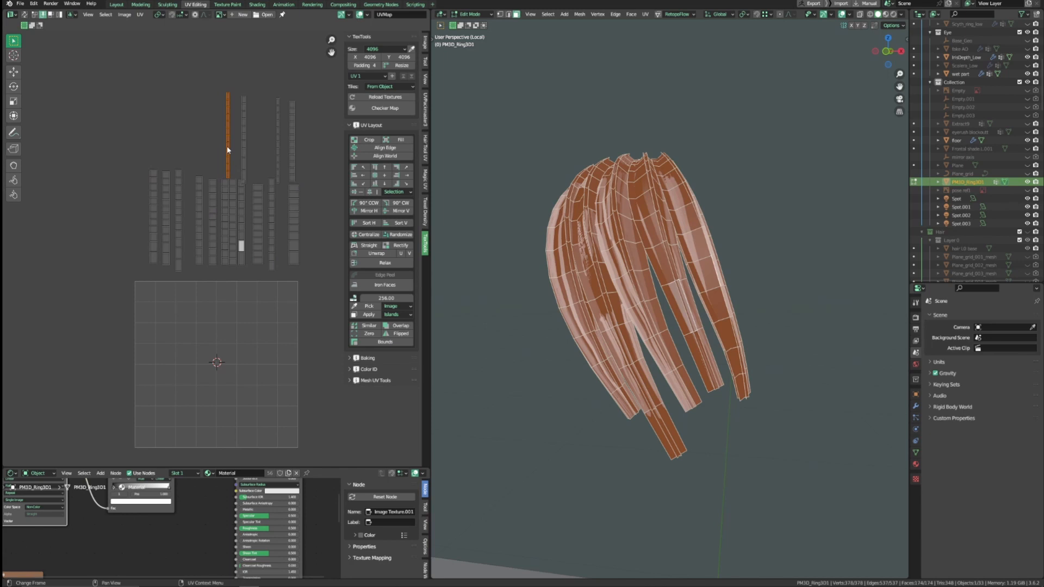
mouse_move(400, 140)
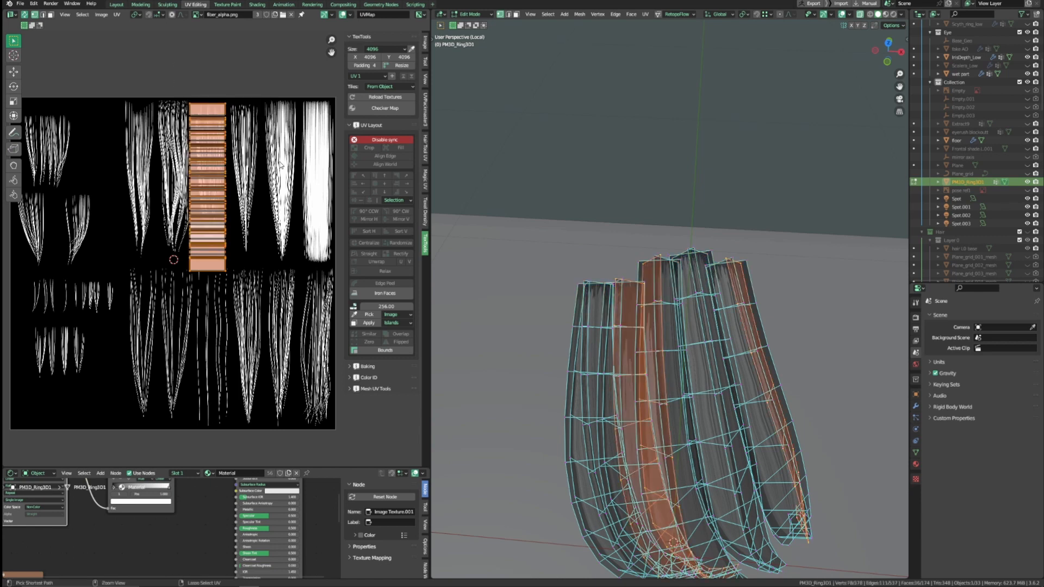
Step: Select the connected strip's UVs with Ctrl+L and reposition them onto a texture column
key(ctrl+l)
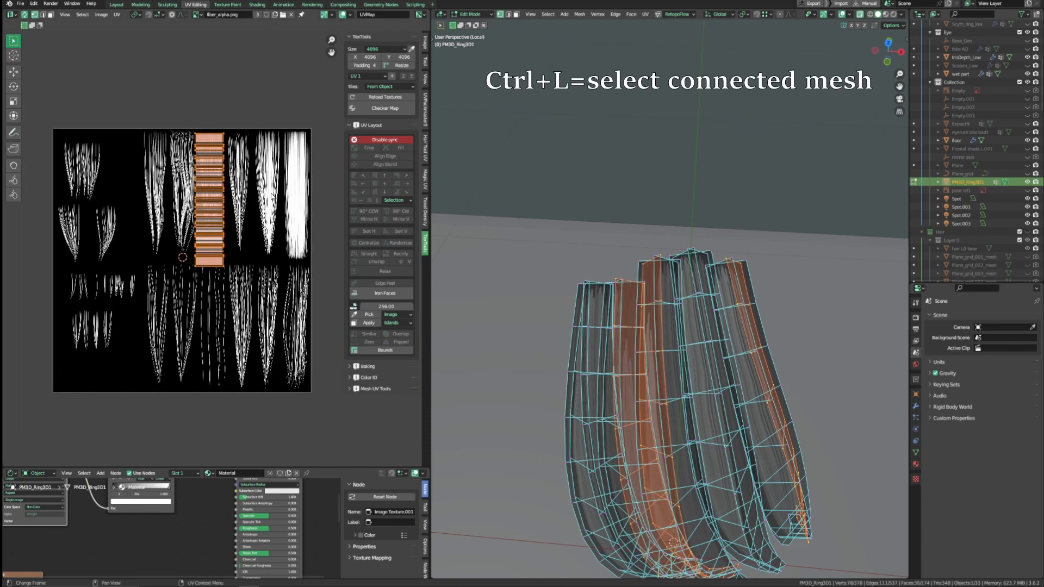
key(r)
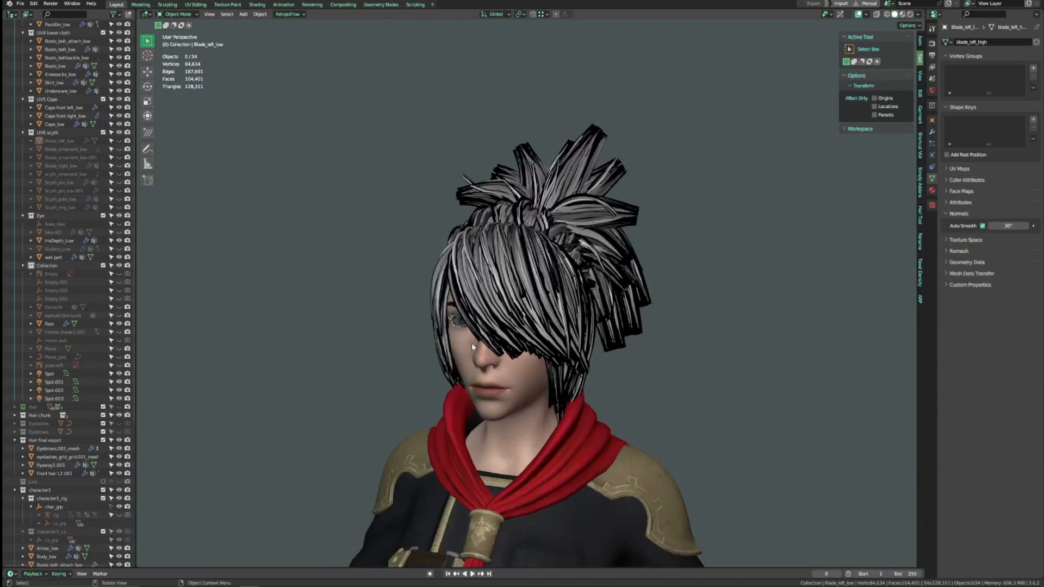
Step: Orbit around the textured hairstyle to inspect the side, back and front
drag(473, 346, 603, 342)
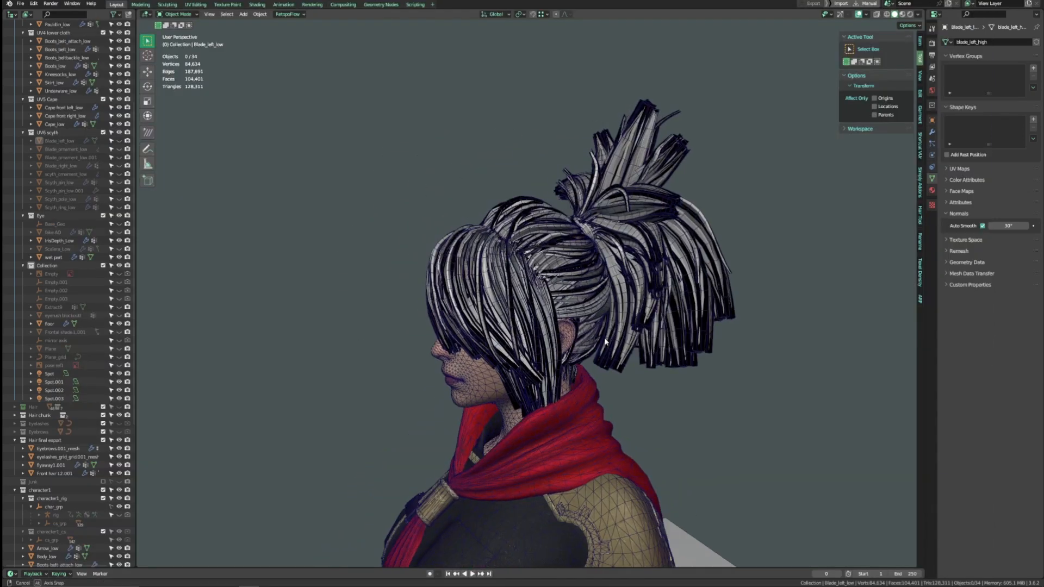
drag(606, 341, 731, 337)
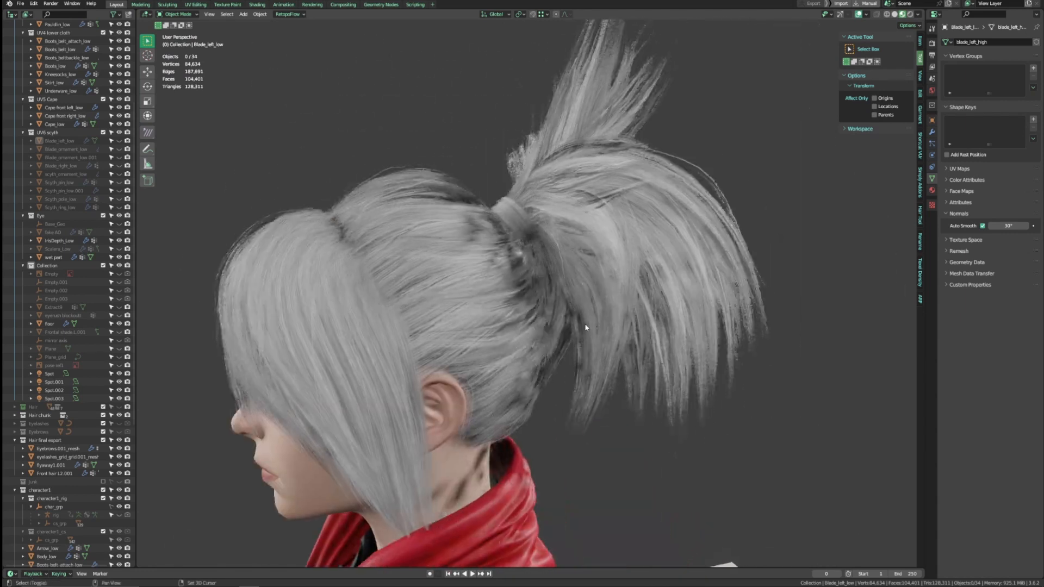
drag(586, 327, 630, 331)
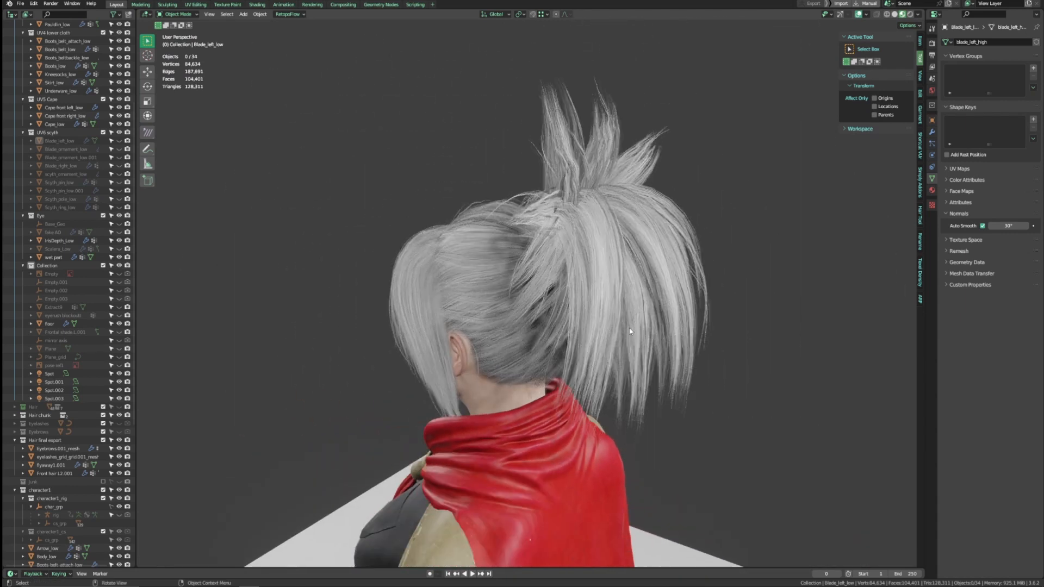
drag(629, 332, 605, 339)
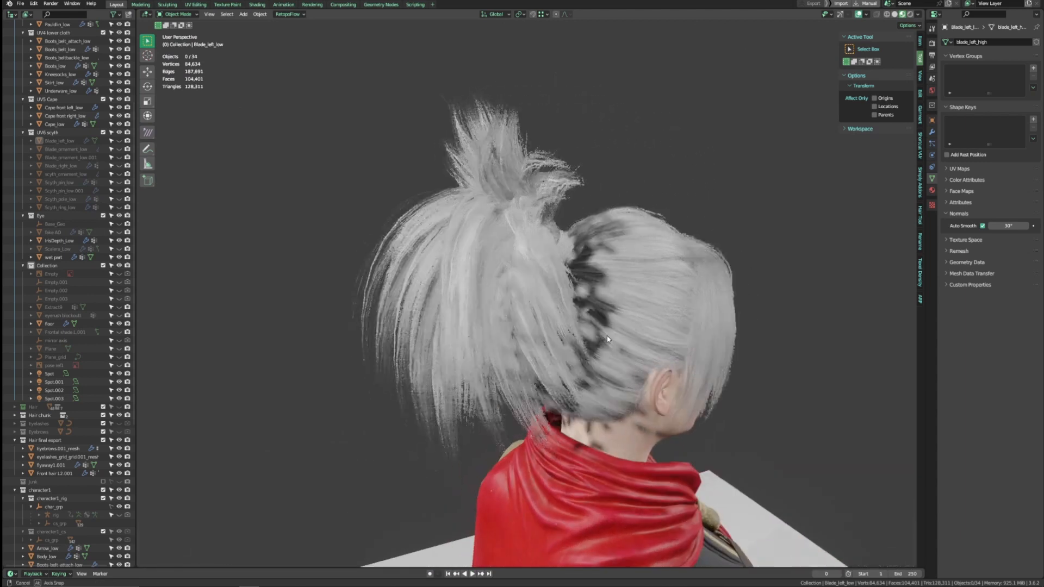
drag(606, 340, 628, 358)
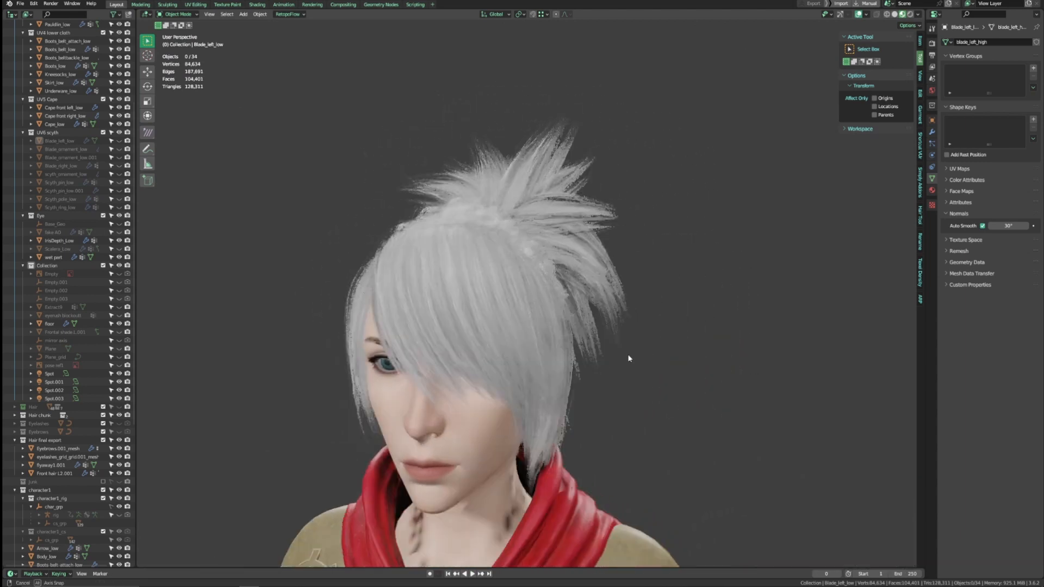
drag(628, 358, 642, 330)
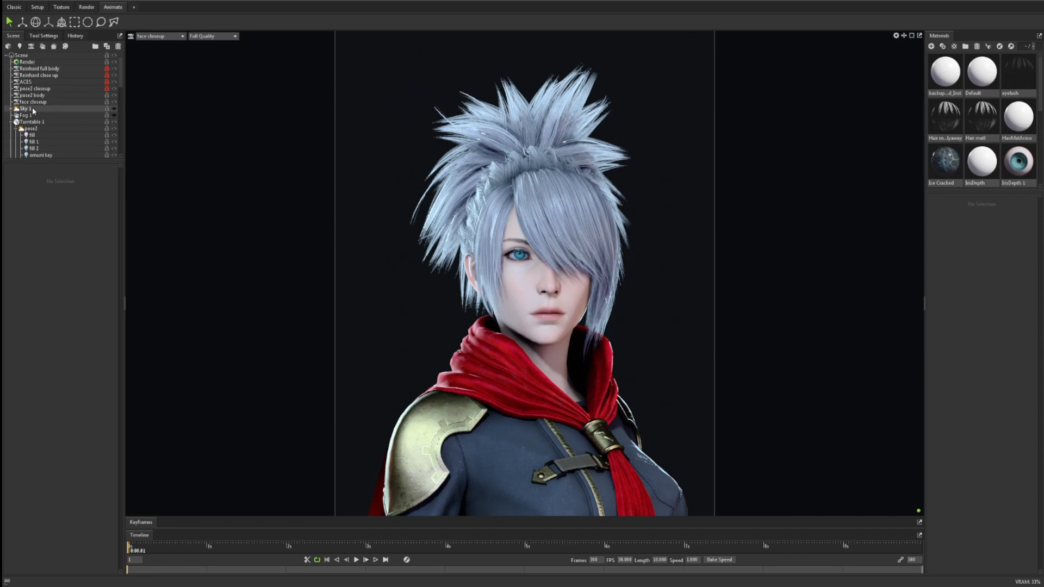
Step: Show the Sky 1 light settings and scrub the turntable to its final frame
click(30, 102)
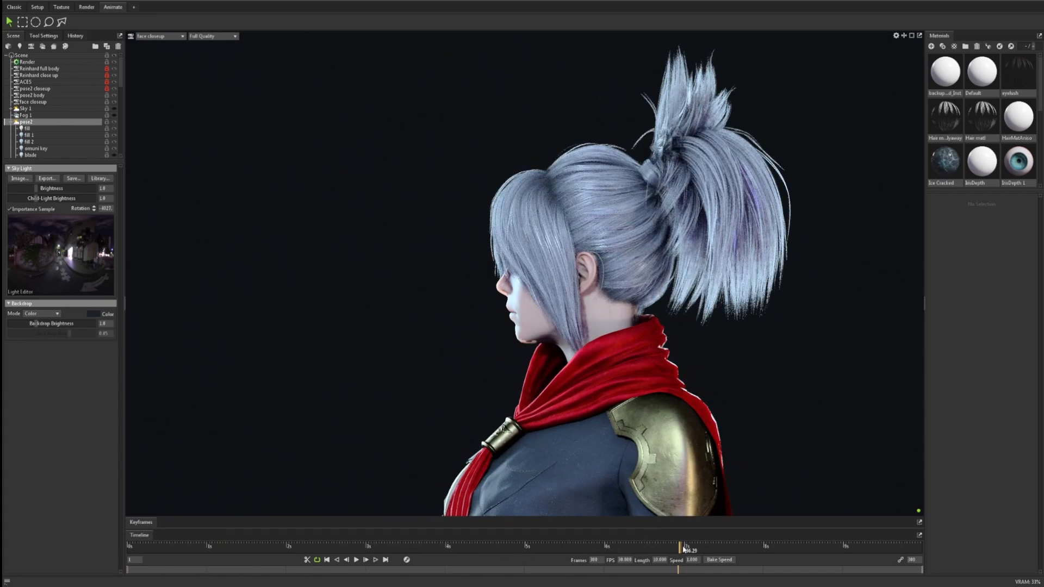
drag(685, 547, 902, 548)
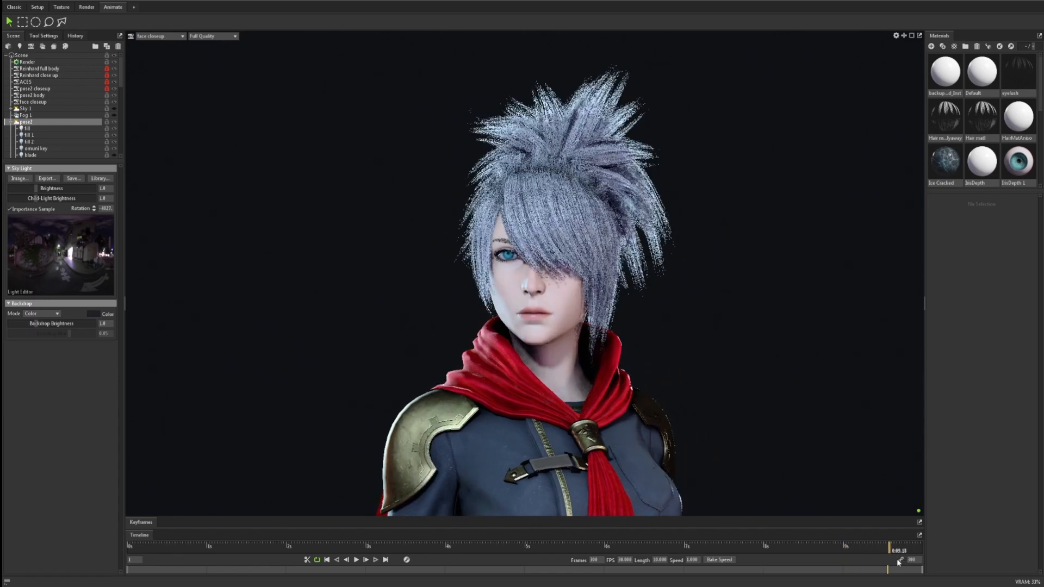
drag(898, 561, 917, 566)
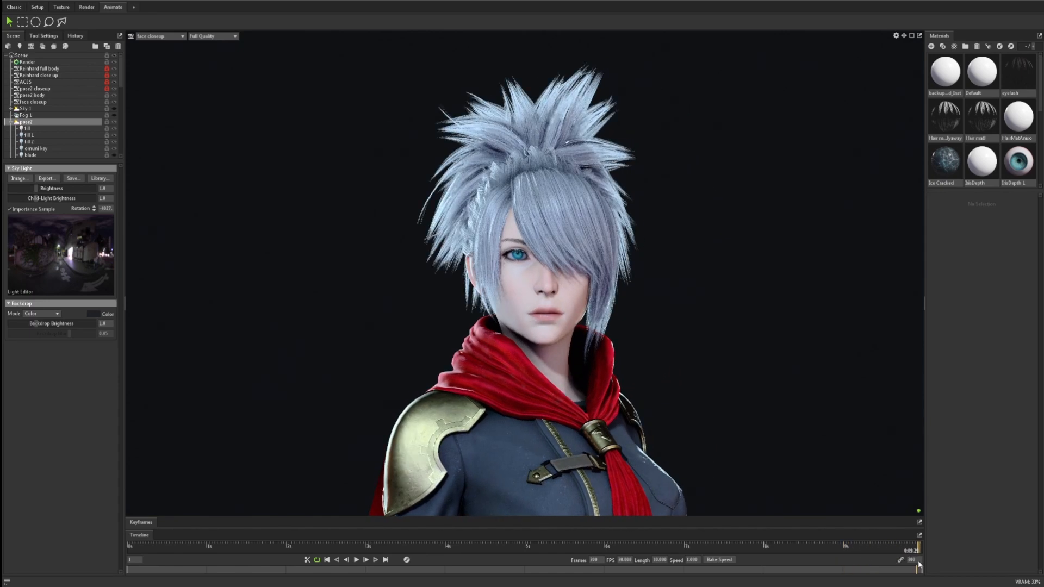